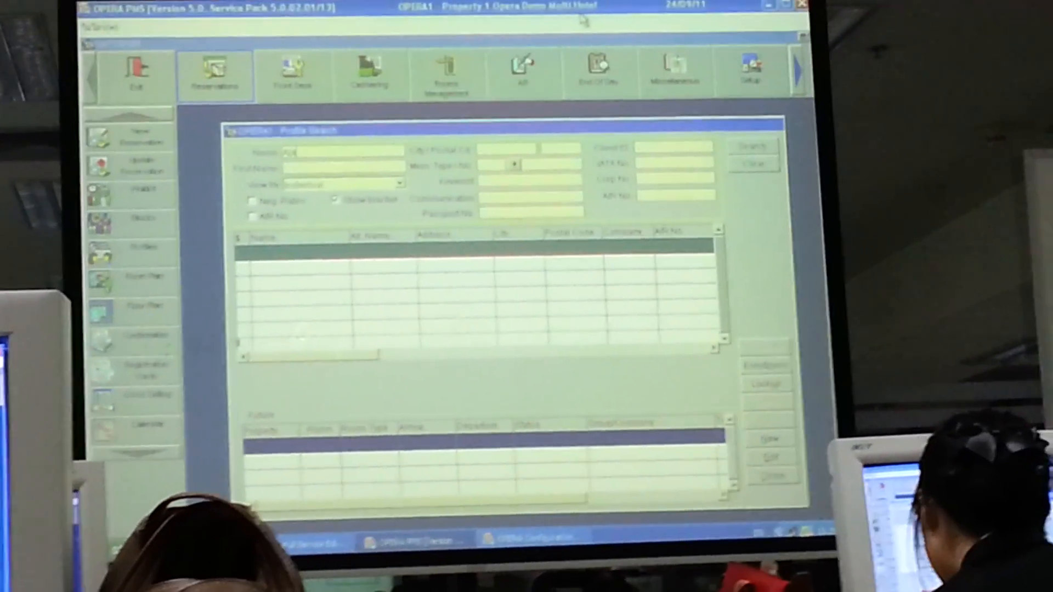
- Find the guest profile and start a rate query linked to Sunflower State Inc
click(746, 146)
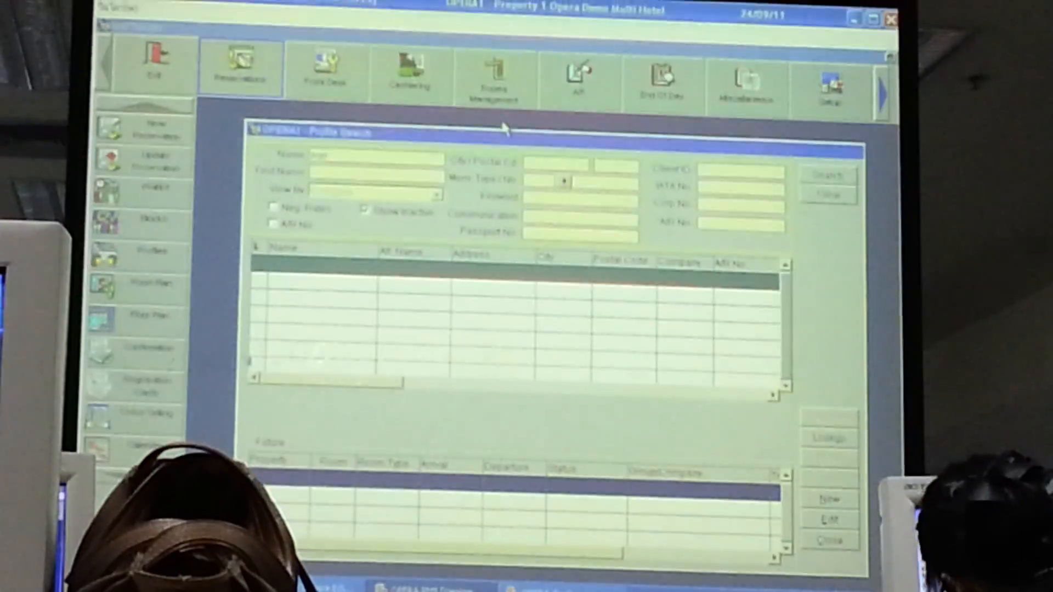
click(828, 167)
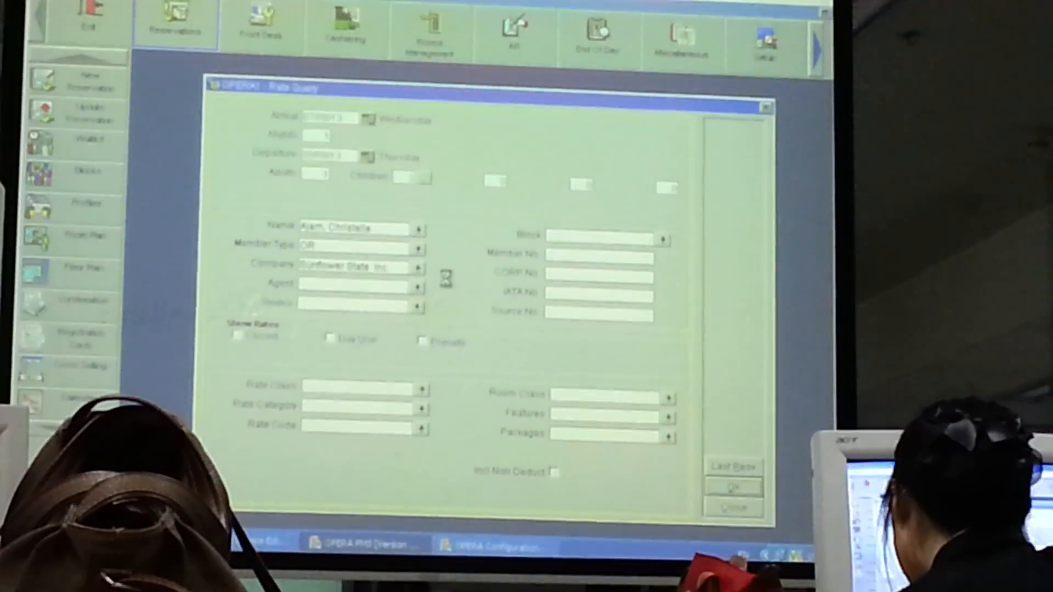
- Run the rate query and book one night at the WHO-L rate
click(733, 485)
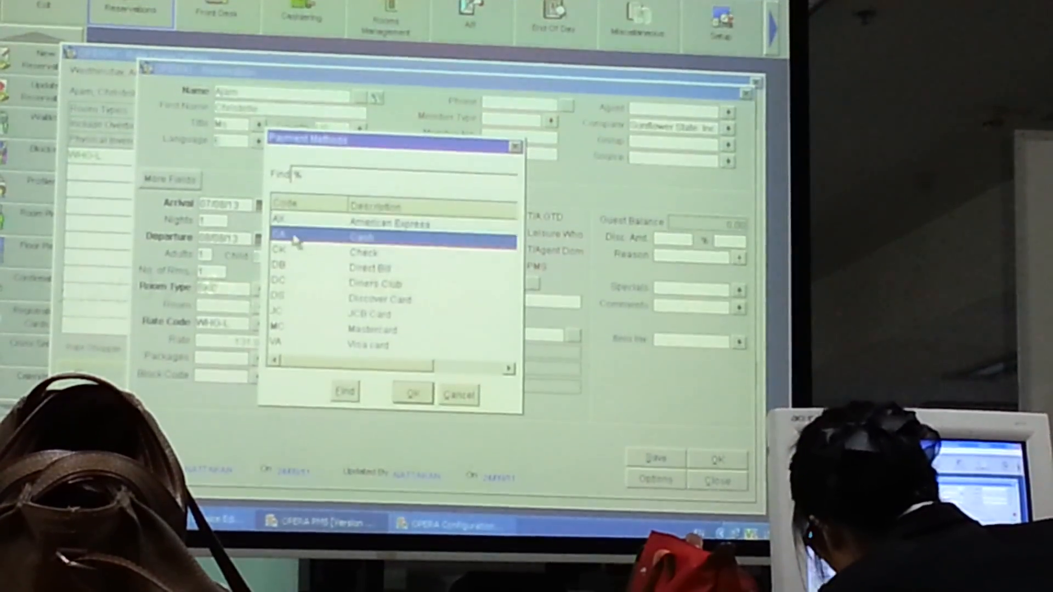
- Set the reservation's payment method to CA Cash
click(411, 393)
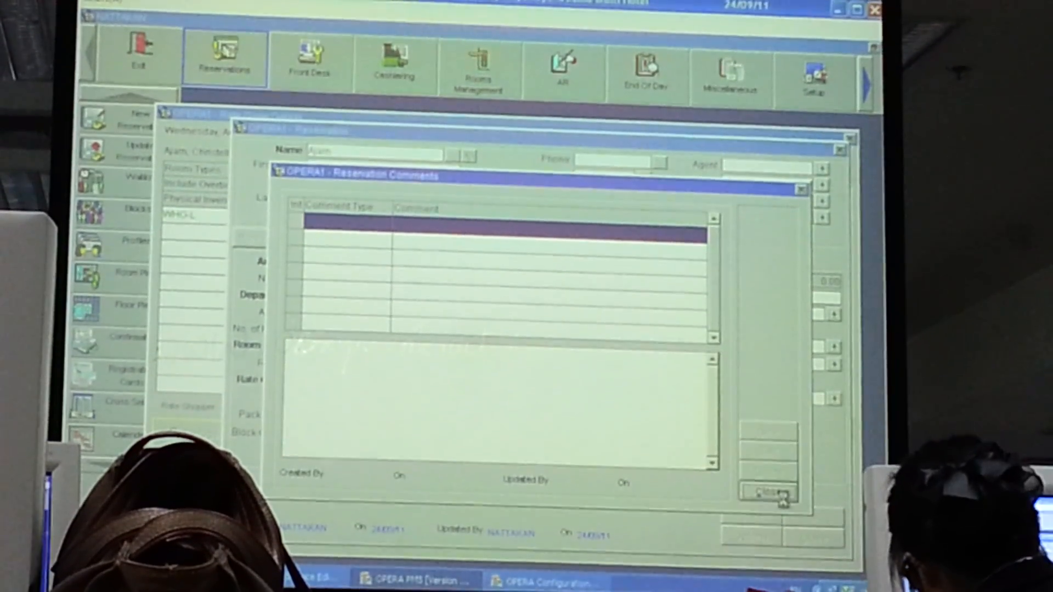
- Add a GENERAL comment noting share, non smoking, early check-in, non guarantee
click(768, 495)
text(COA/RO*SHARE ... non smoking early checkin non guarantee)
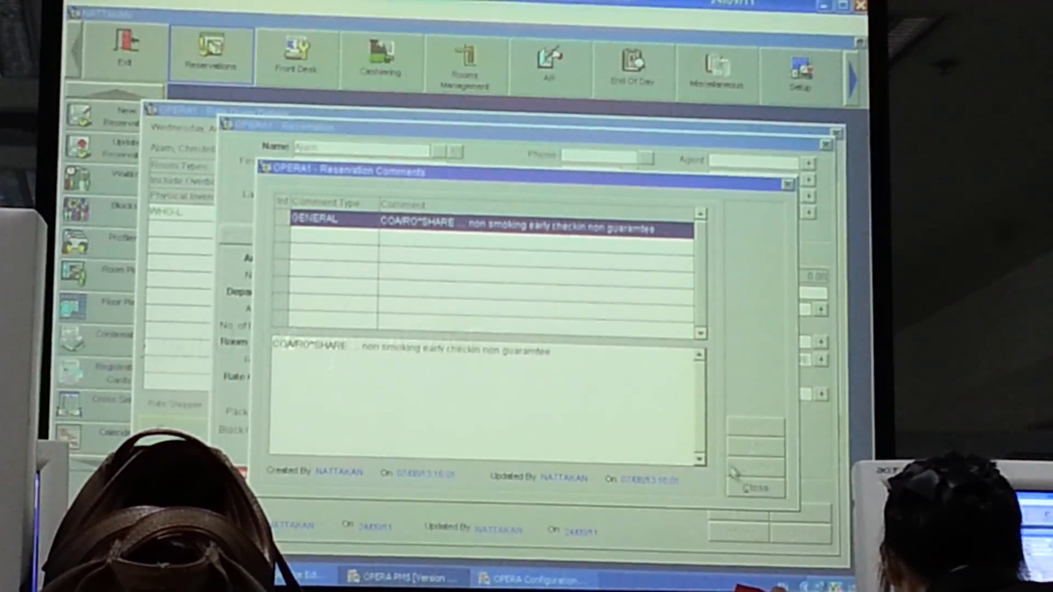
click(756, 486)
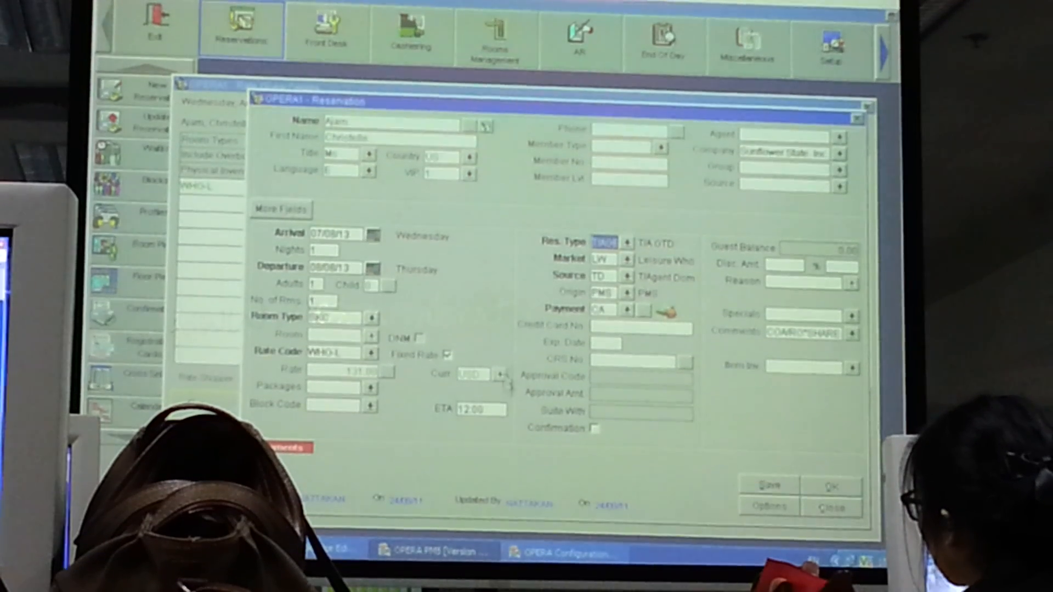
mouse_move(794, 307)
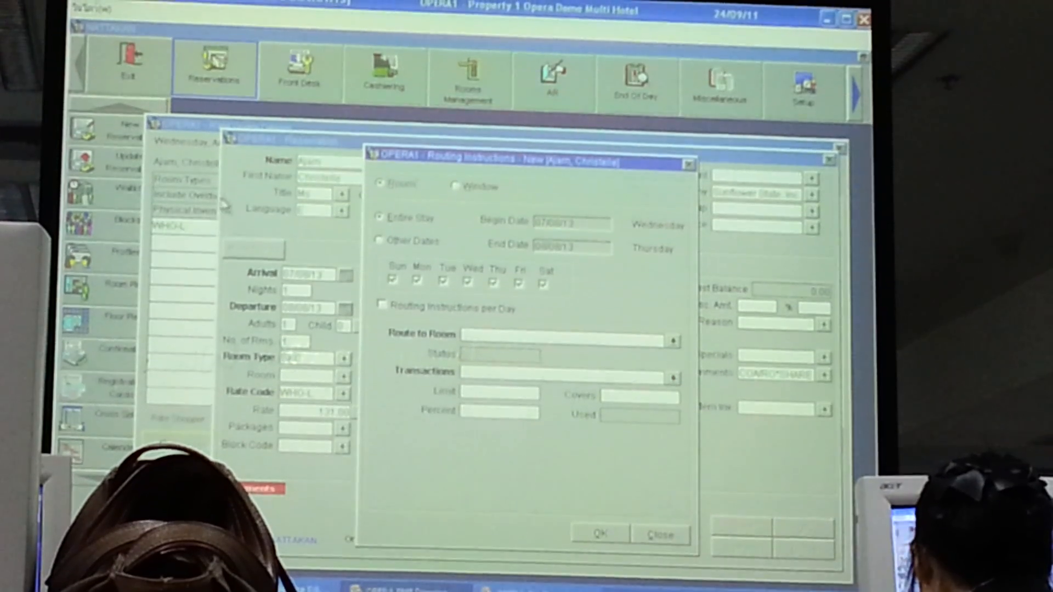
- Route charges to a billing window with Sunflower State Inc as payer
click(459, 195)
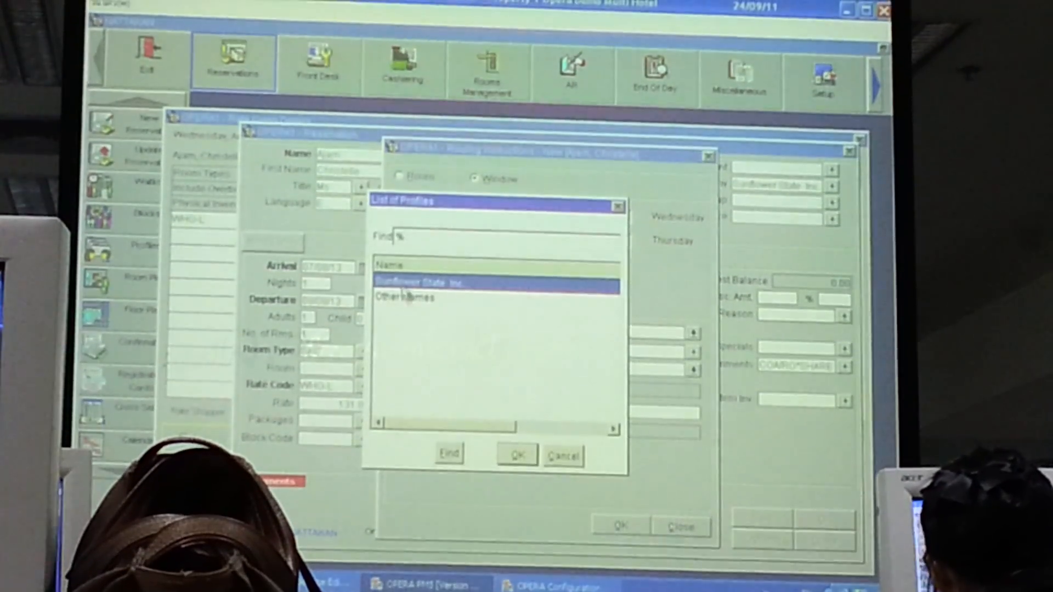
click(515, 453)
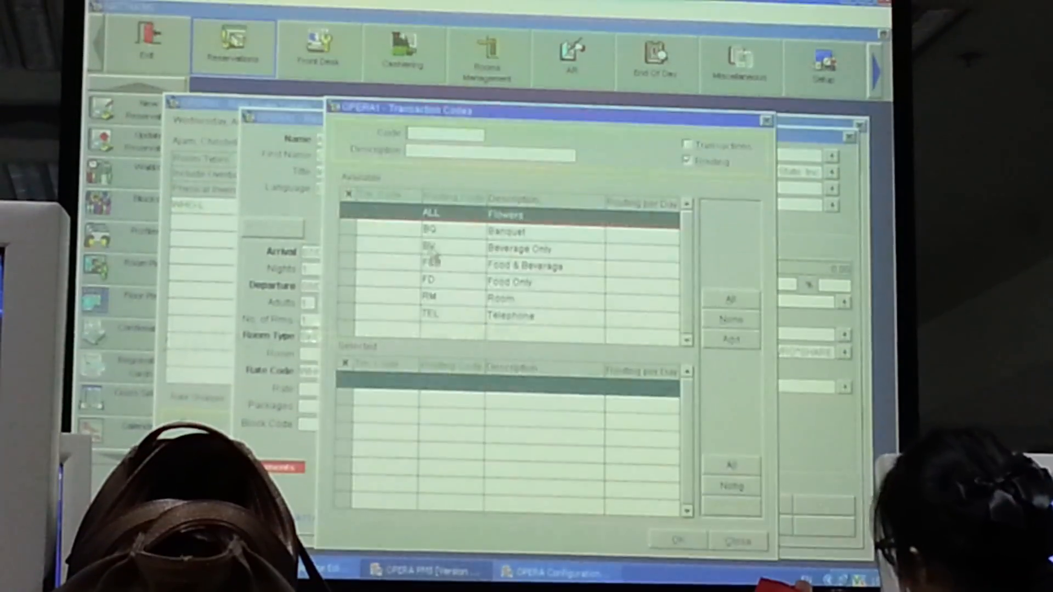
- Route the RM Room transaction code to window 2 and save the routing instructions
click(498, 295)
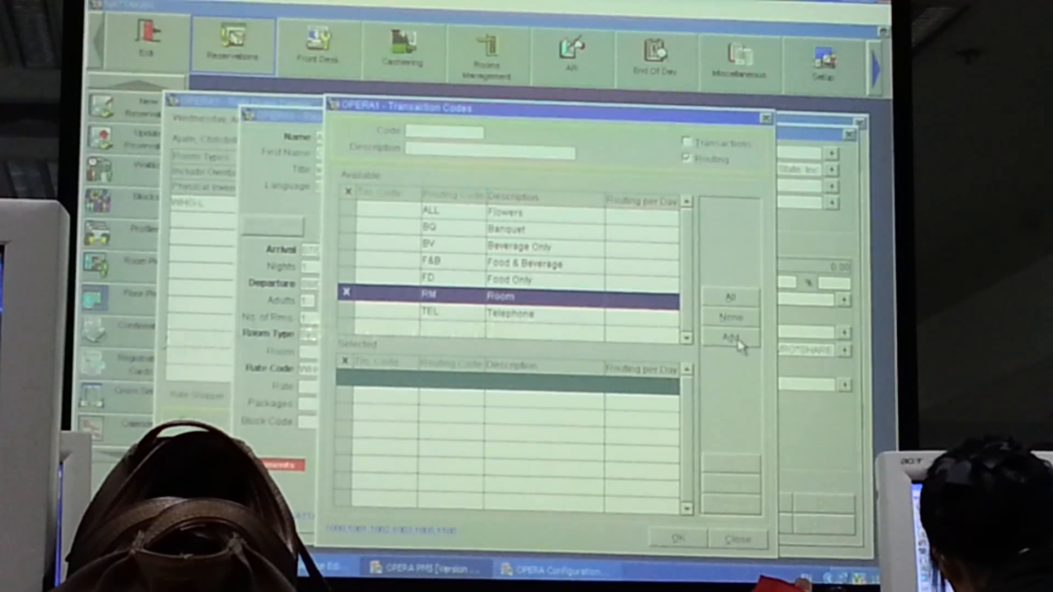
click(731, 339)
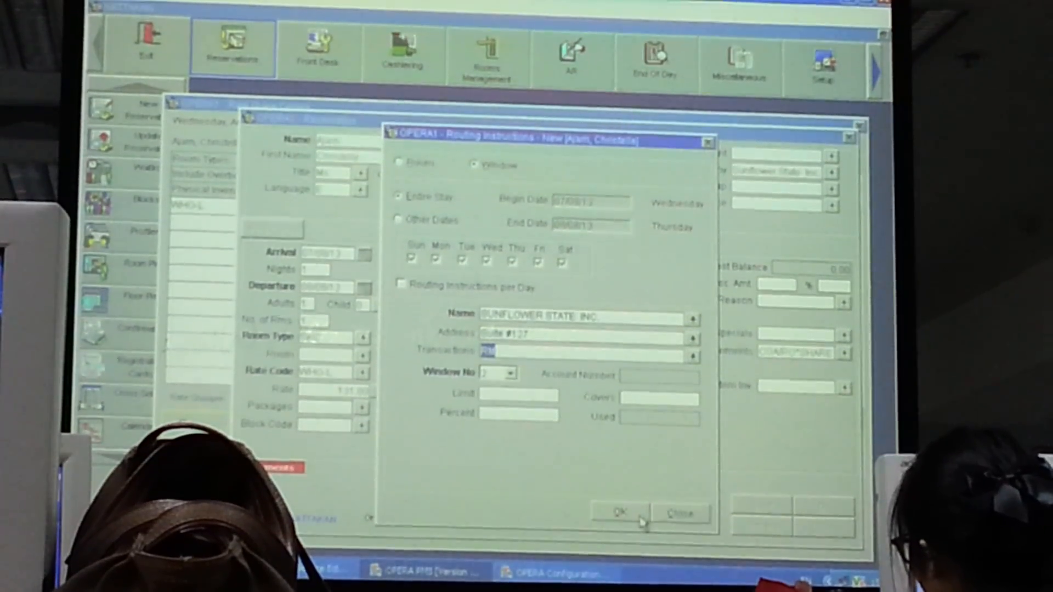
click(617, 512)
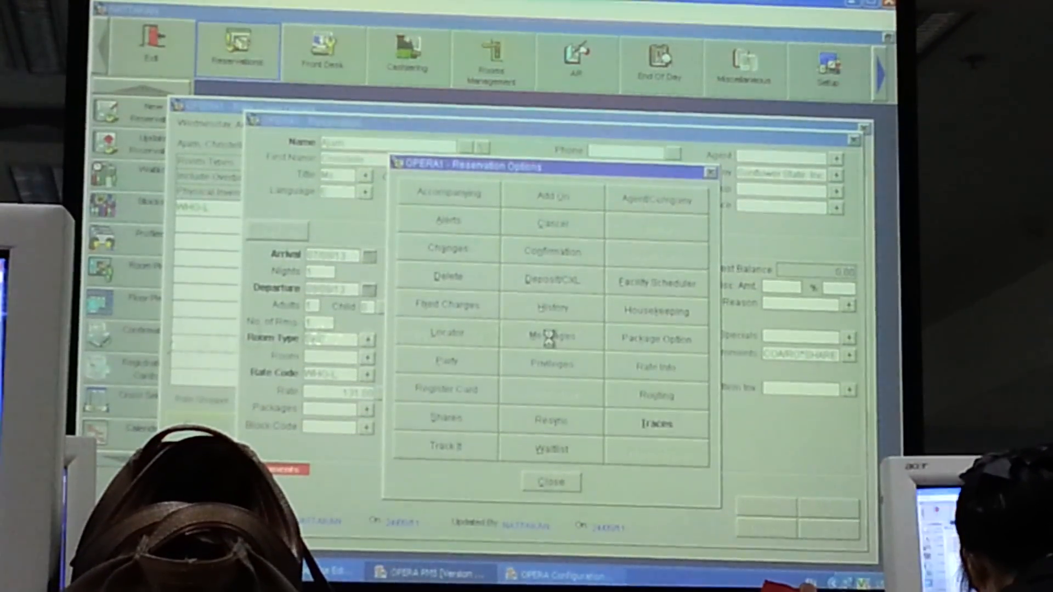
- Add a follow-up trace for the RES Reservations department on reservation 47624
click(656, 423)
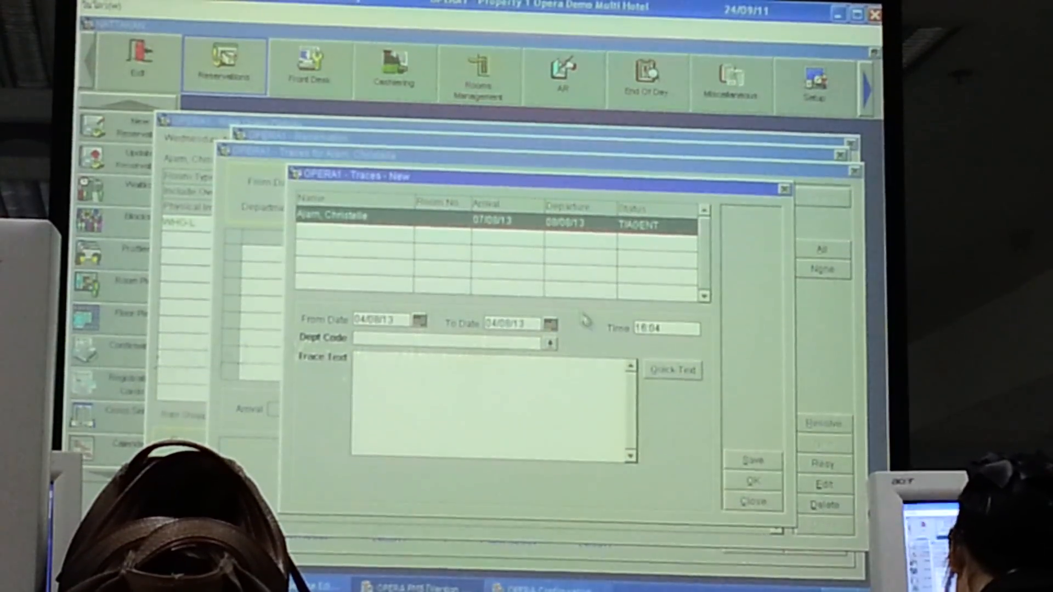
click(550, 343)
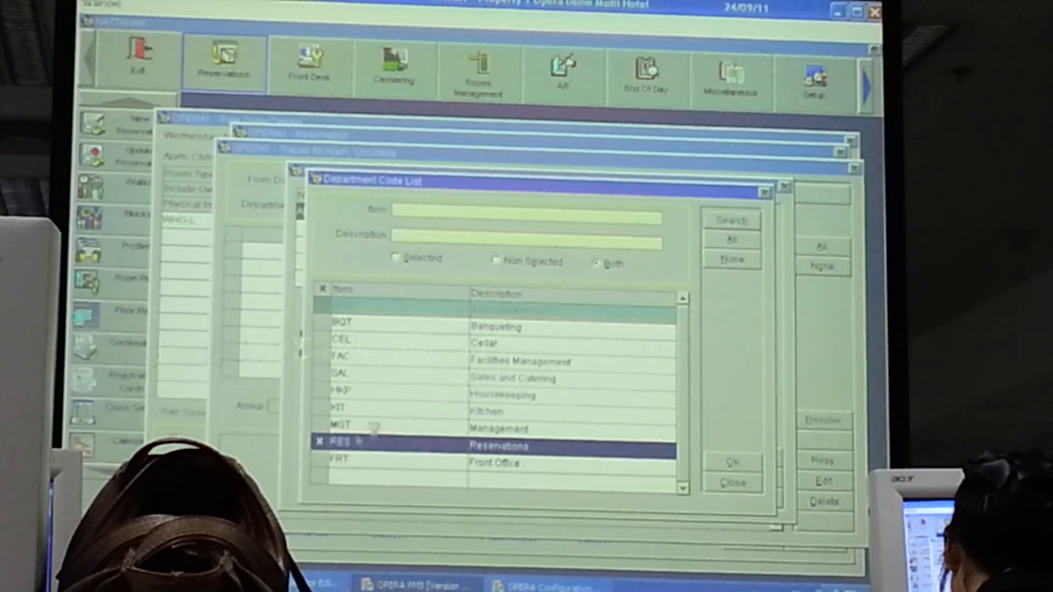
click(732, 462)
text(follow)
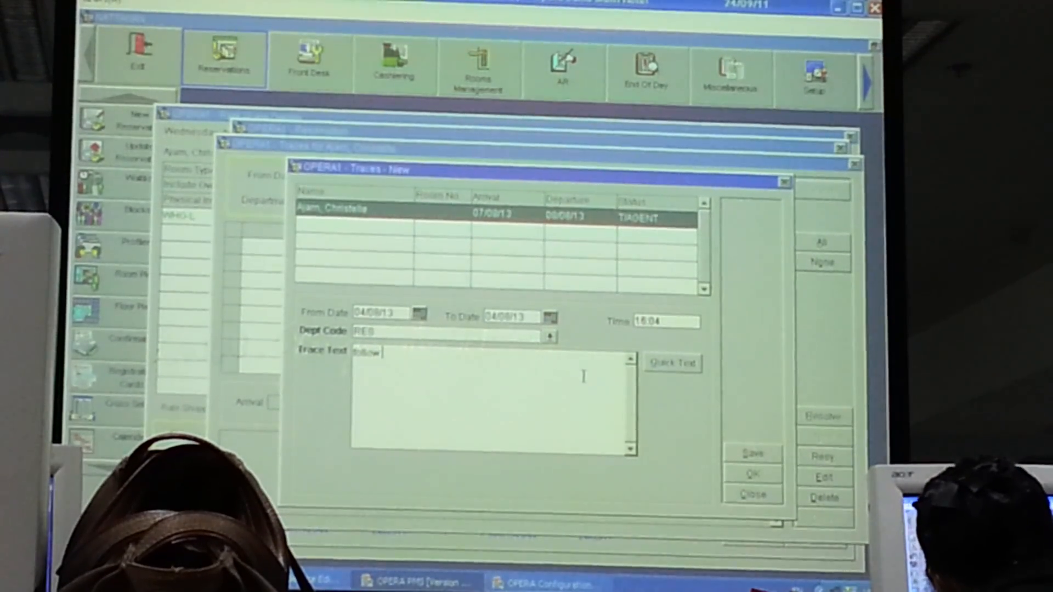
text(pa)
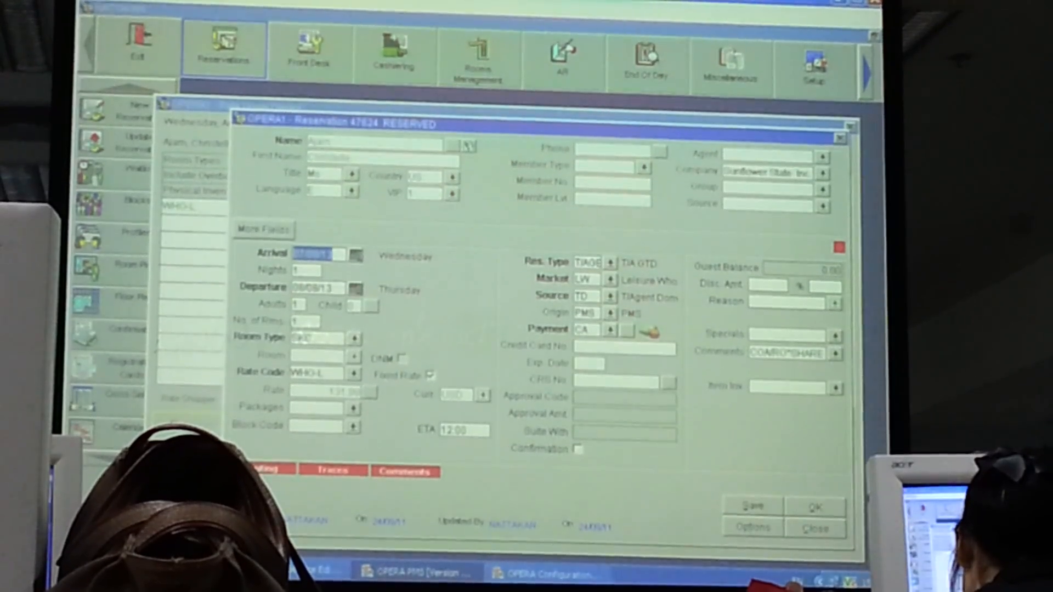
- View the share details for reservation 47624 with its SKC room and rate 131
click(405, 471)
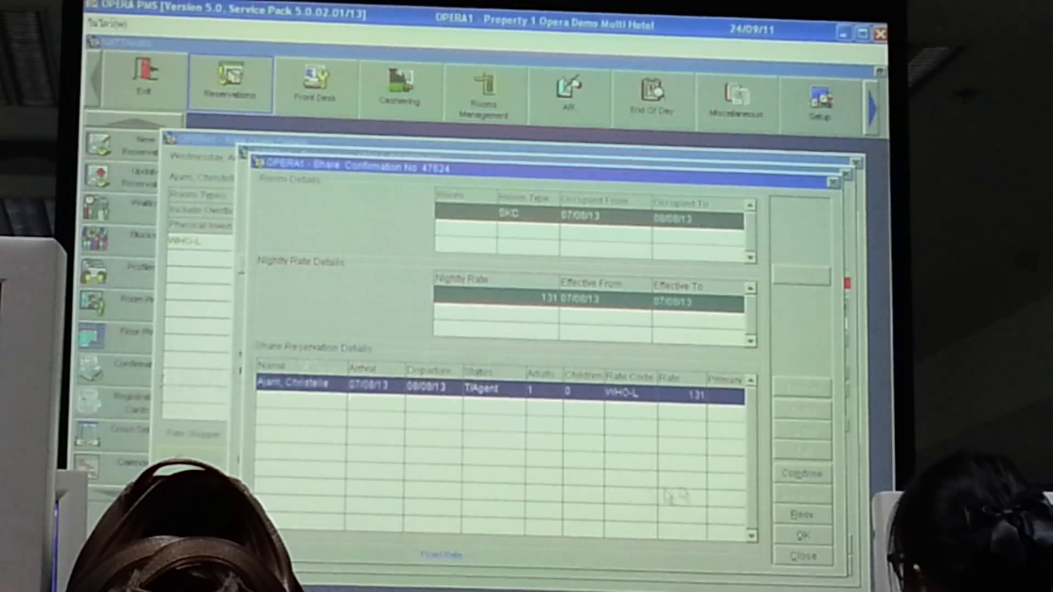
- Start a Combine share to search for a guest profile to share the room
click(801, 473)
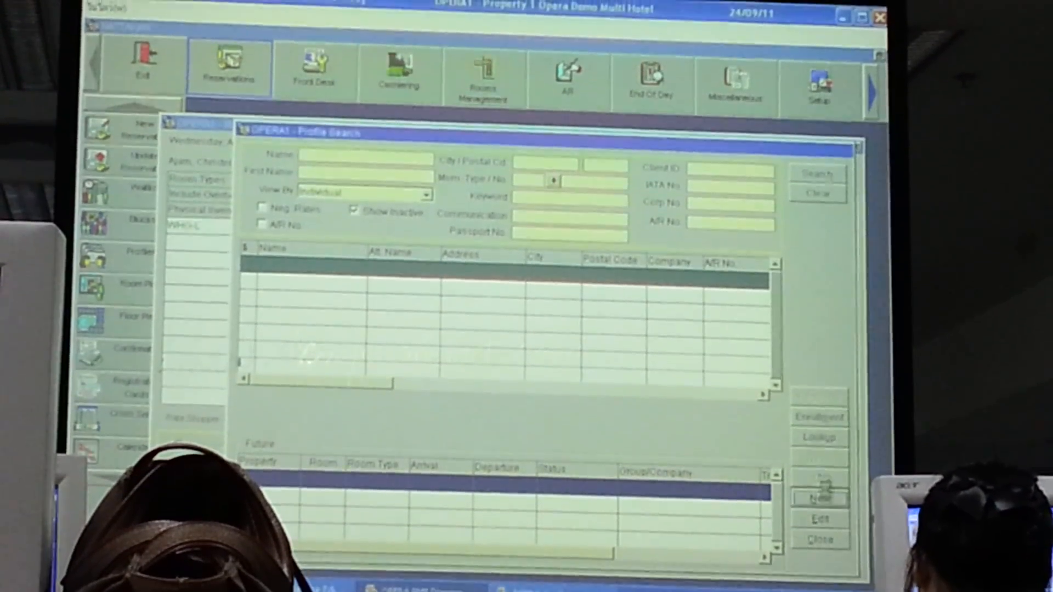
- Create a new individual profile A, B with title Ms and a VIP status
click(821, 497)
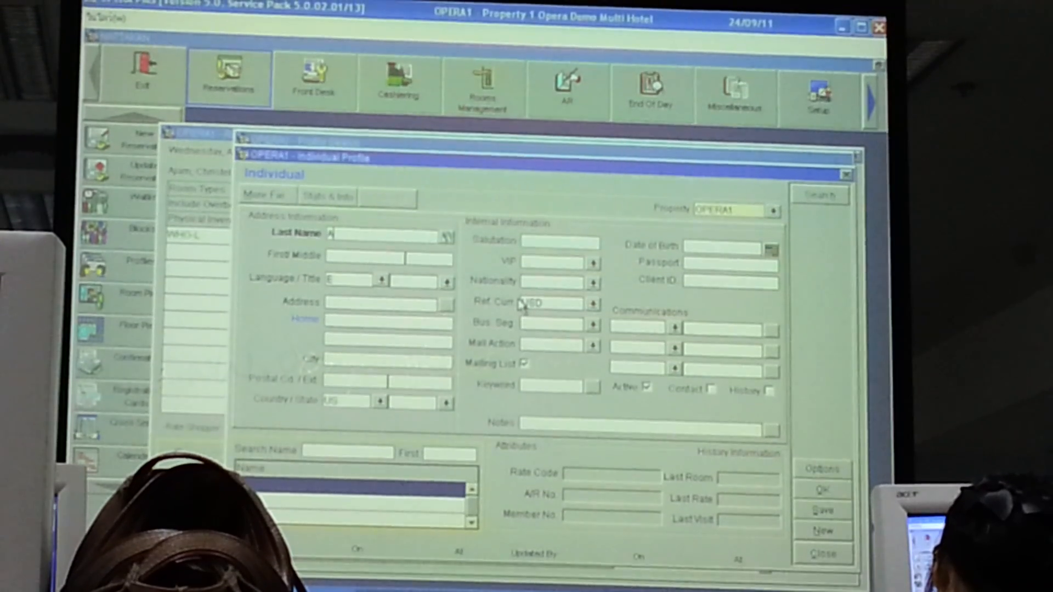
text(B)
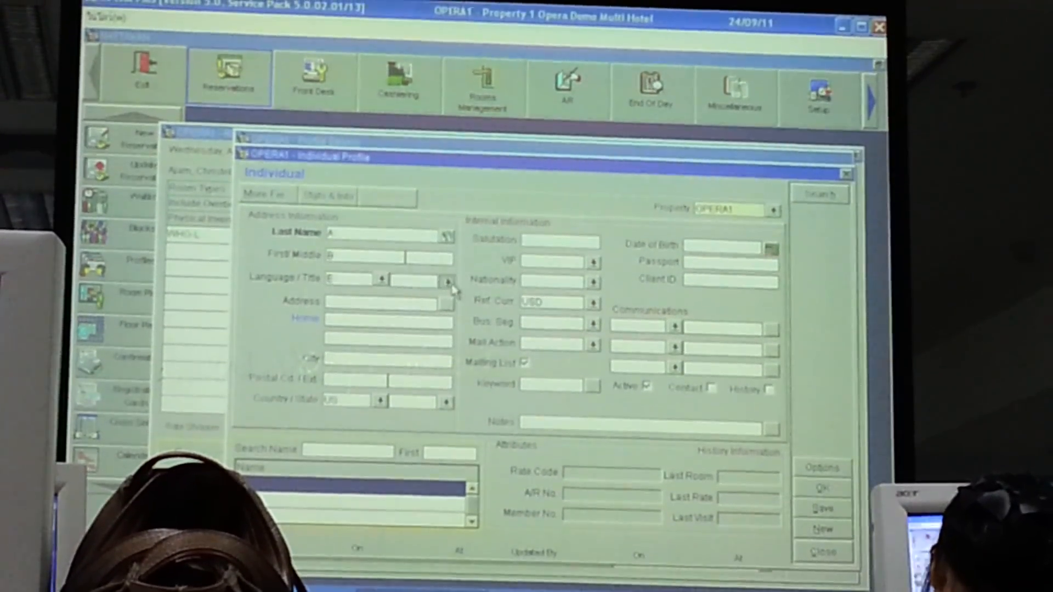
click(446, 279)
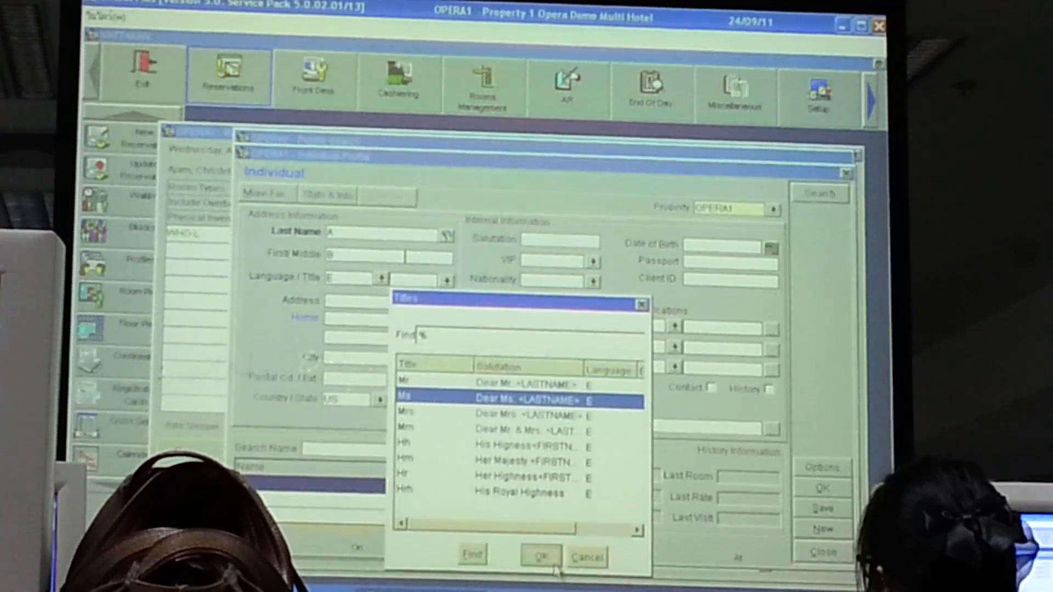
click(541, 556)
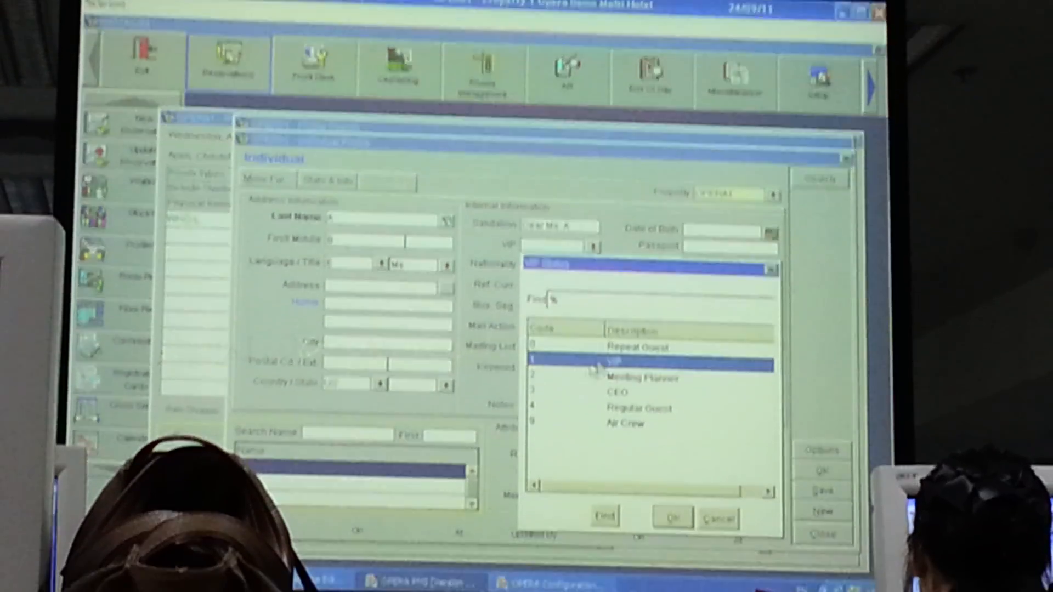
click(671, 515)
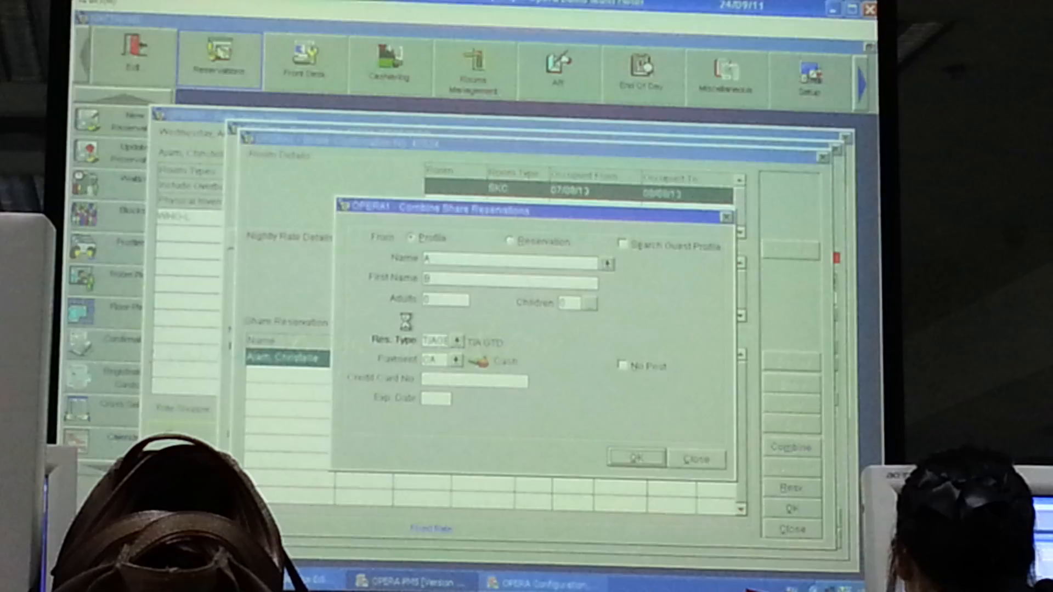
- Confirm combining guest A B into the share reservation
click(634, 459)
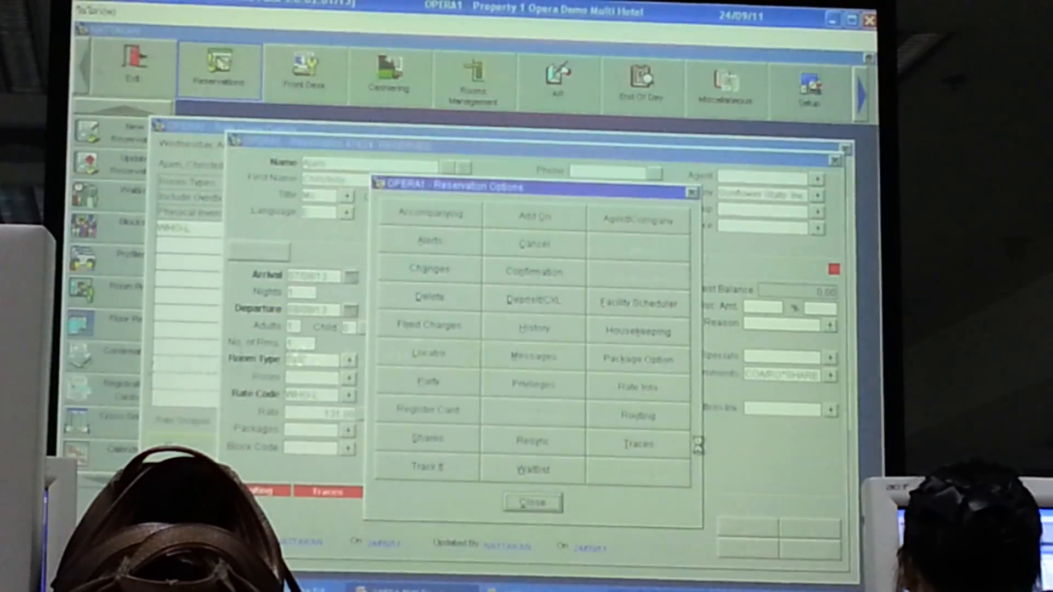
- Leave Reservation Options and return to reservation 47624 with its share comment
click(531, 503)
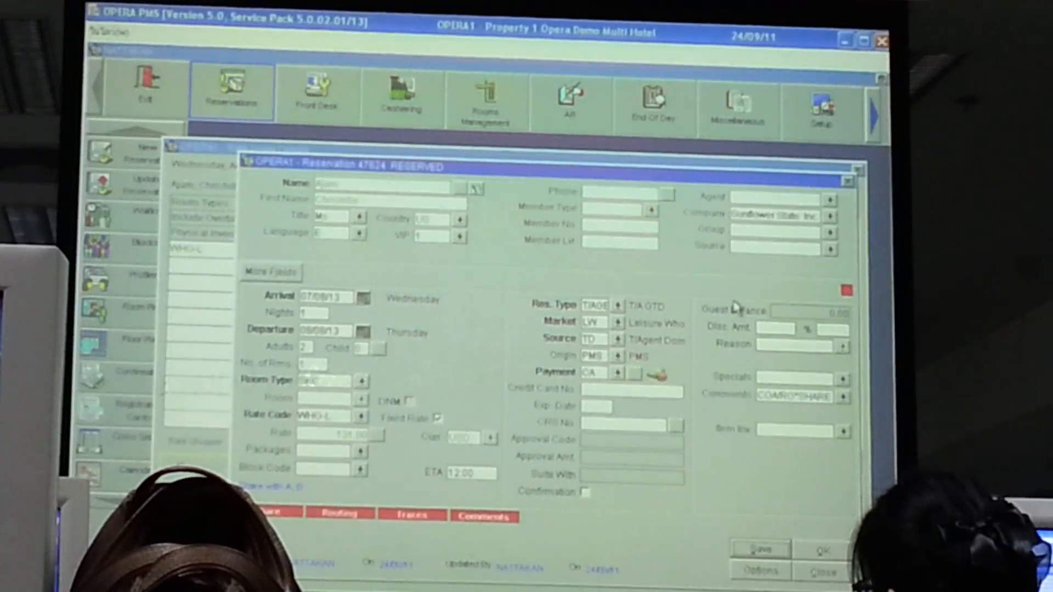
mouse_move(736, 294)
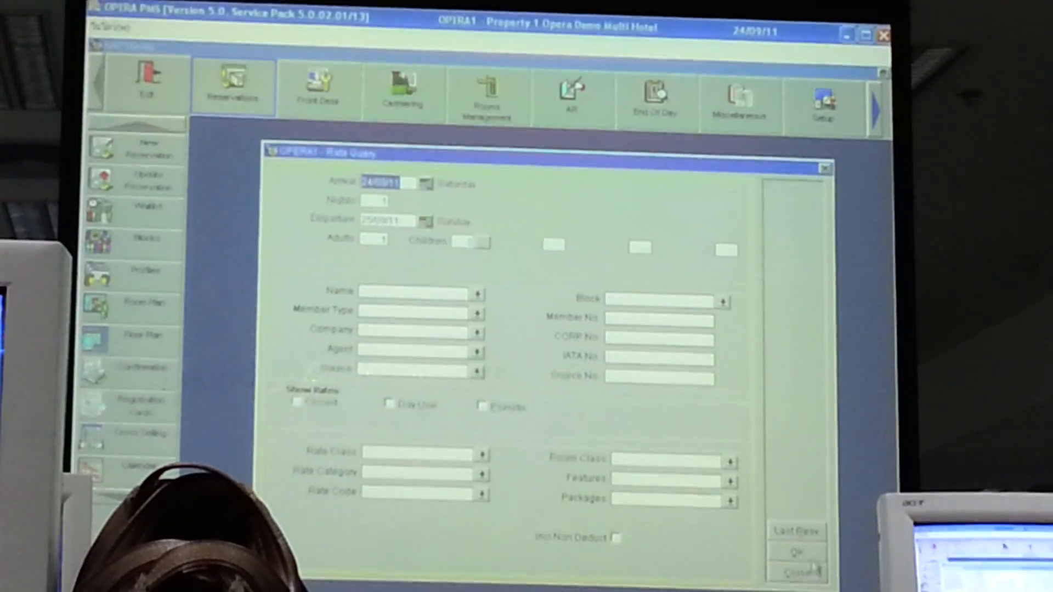
- Run a Rate Query for September 24, one night, one adult across all room types
click(795, 552)
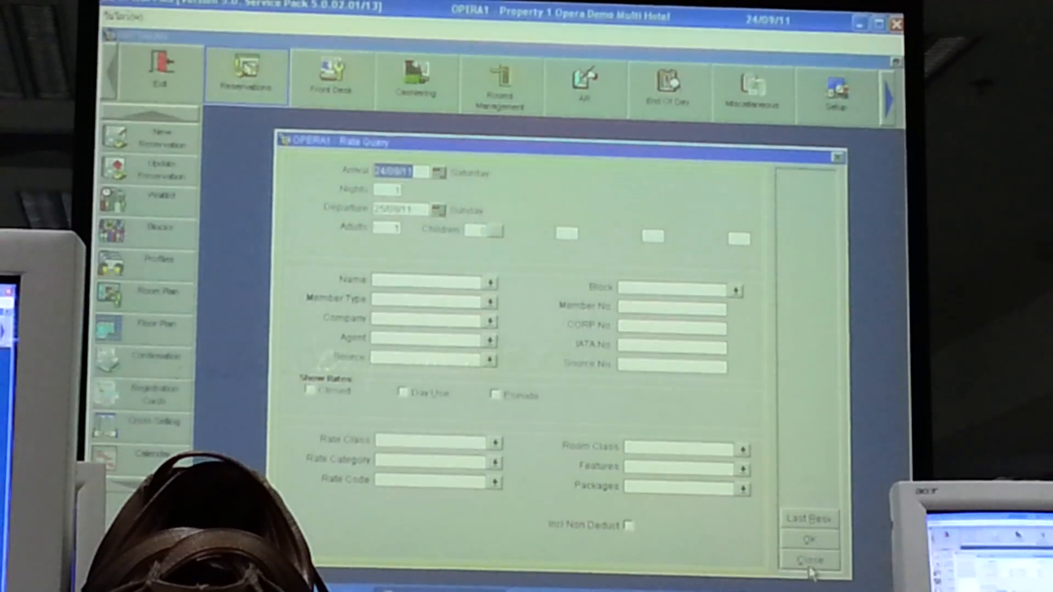
click(809, 560)
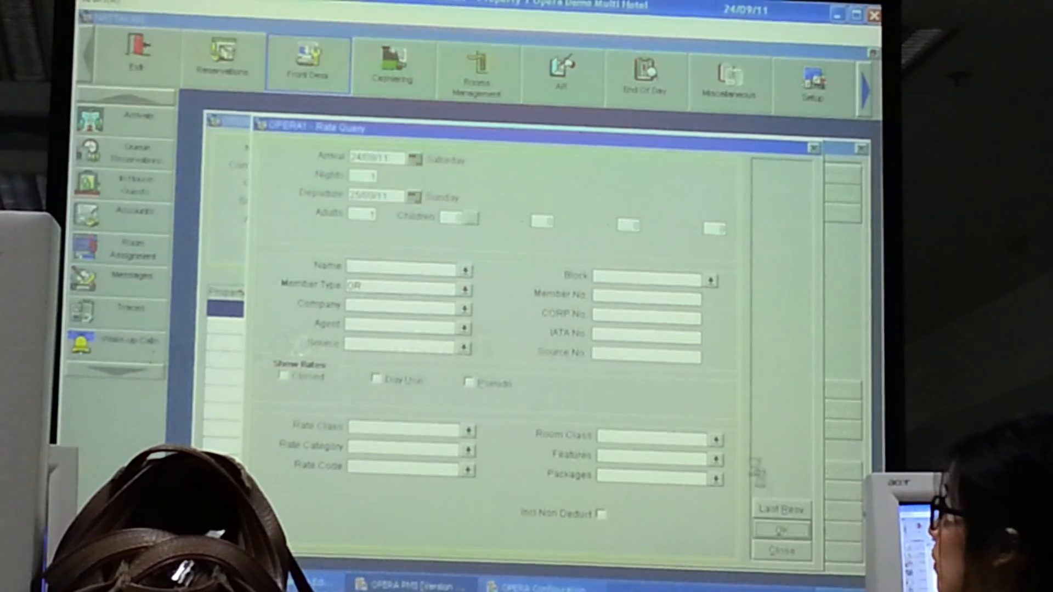
click(780, 531)
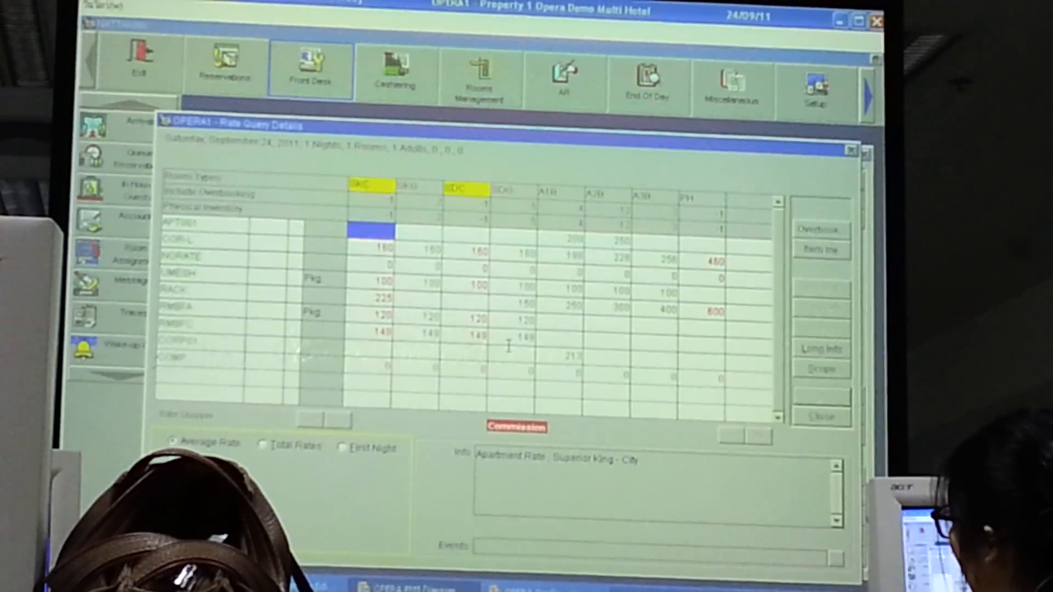